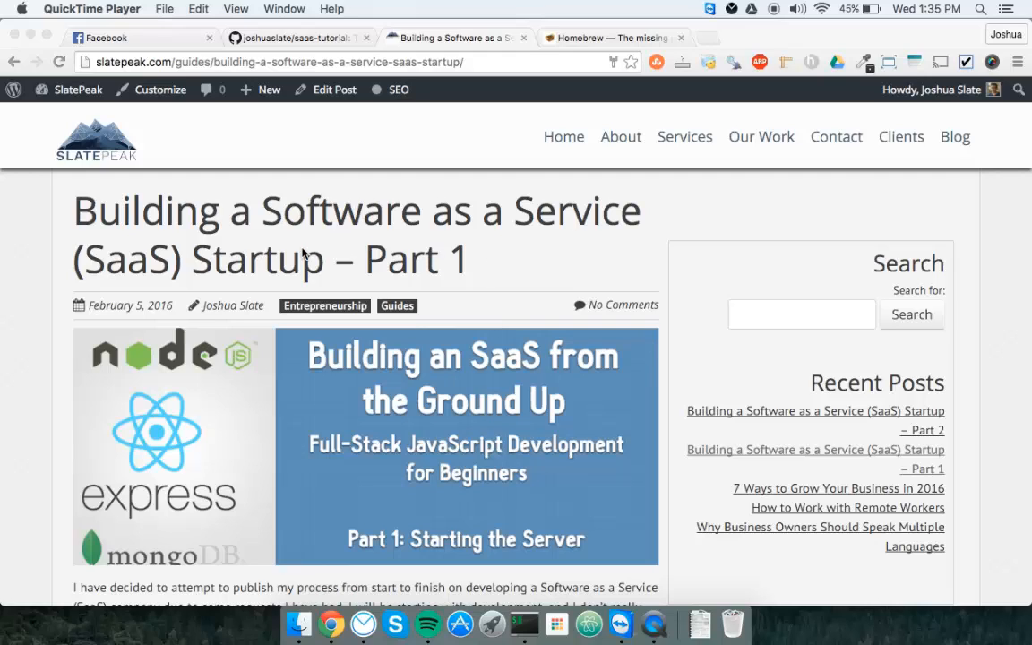
# Step: Scroll past the header image through the intro, prerequisites and Node.js stack overview
pyautogui.scroll(-3)
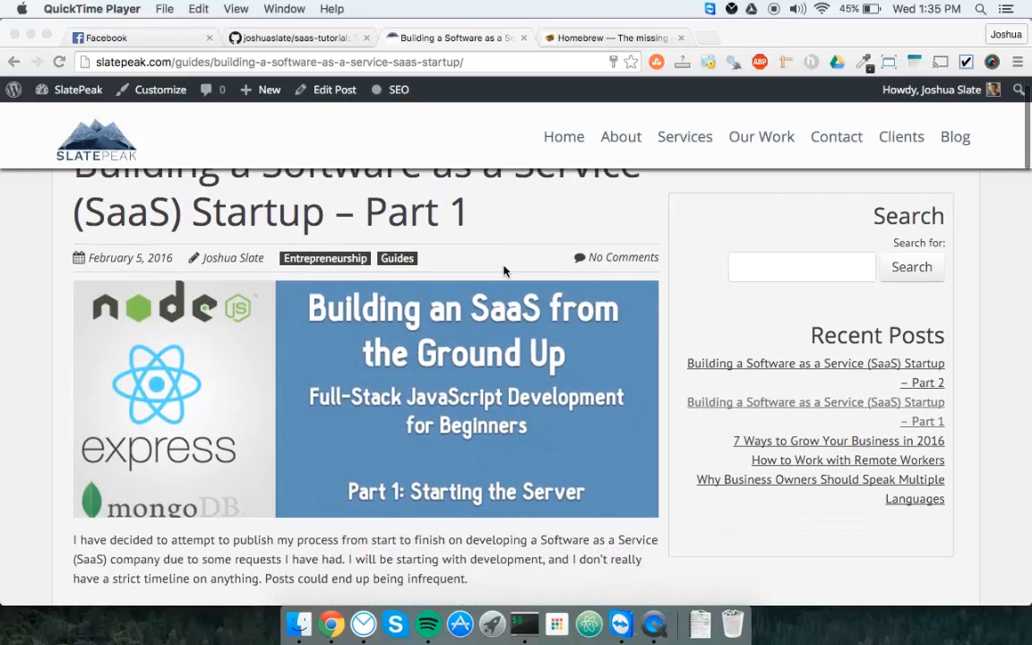
pyautogui.scroll(-3)
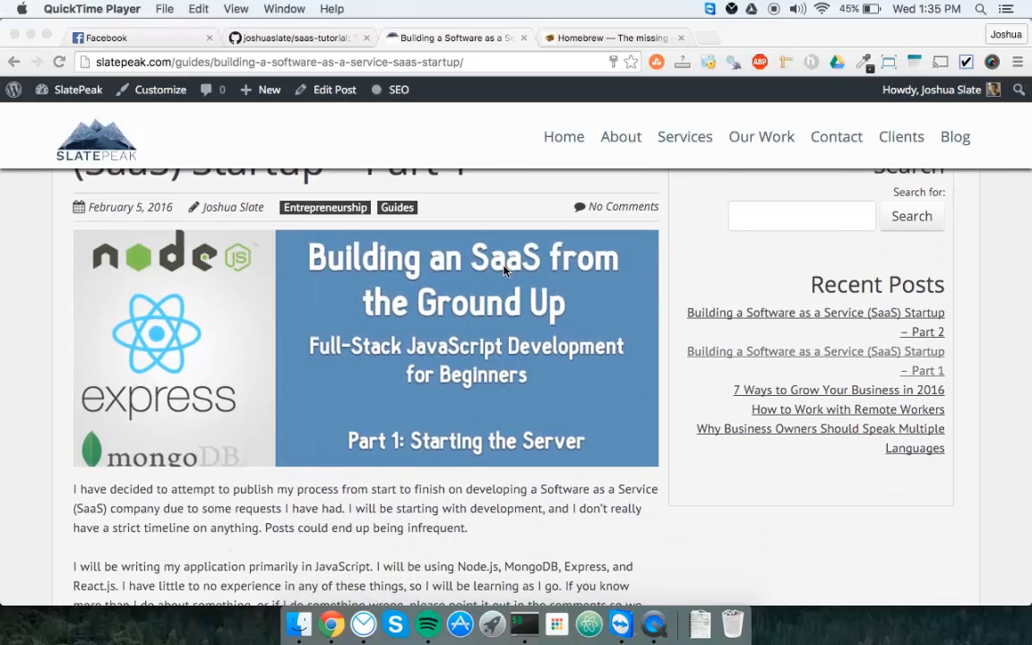
pyautogui.scroll(-3)
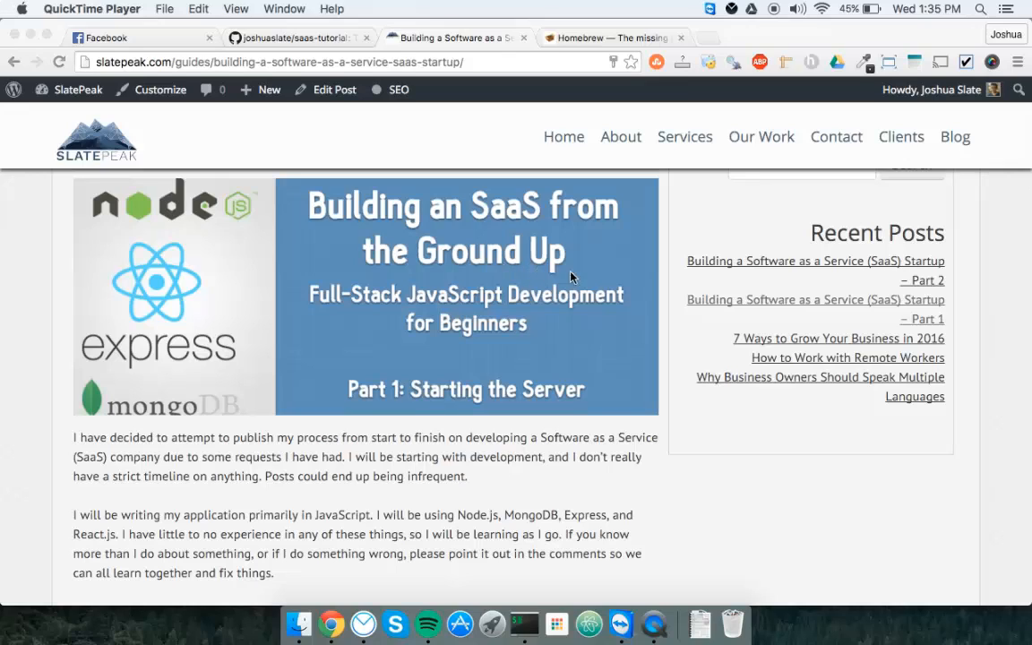
pyautogui.moveTo(642, 224)
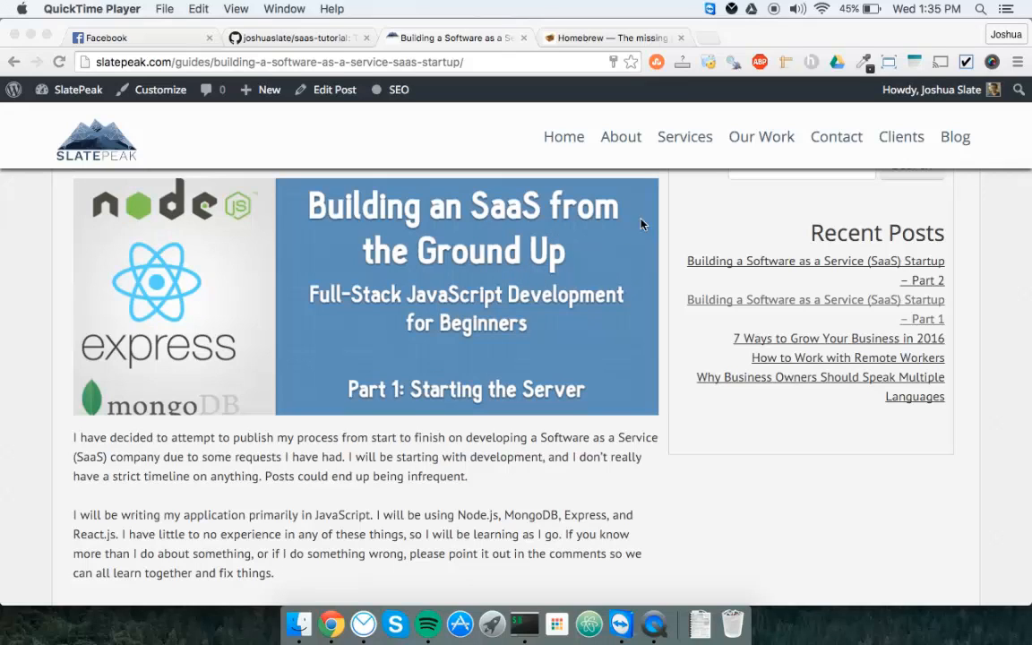
pyautogui.moveTo(661, 321)
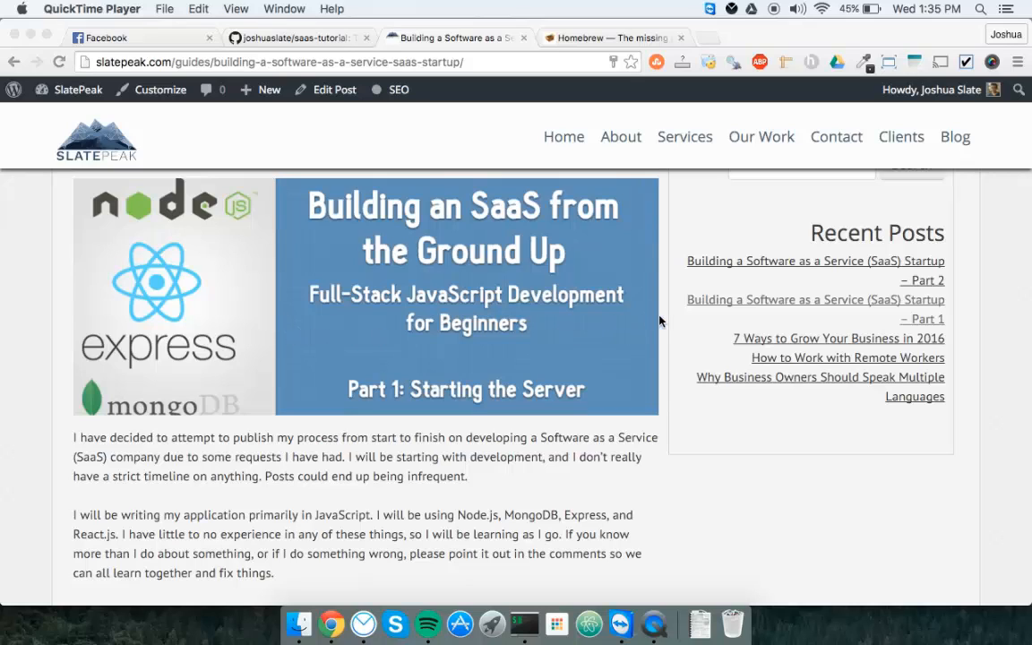
pyautogui.moveTo(249, 185)
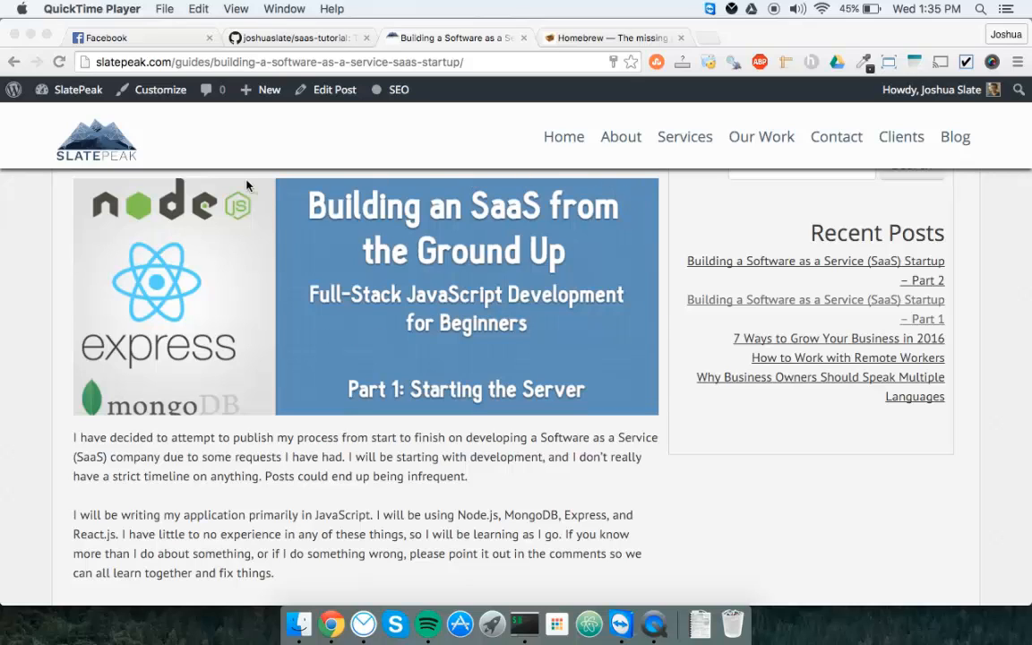
pyautogui.moveTo(297, 326)
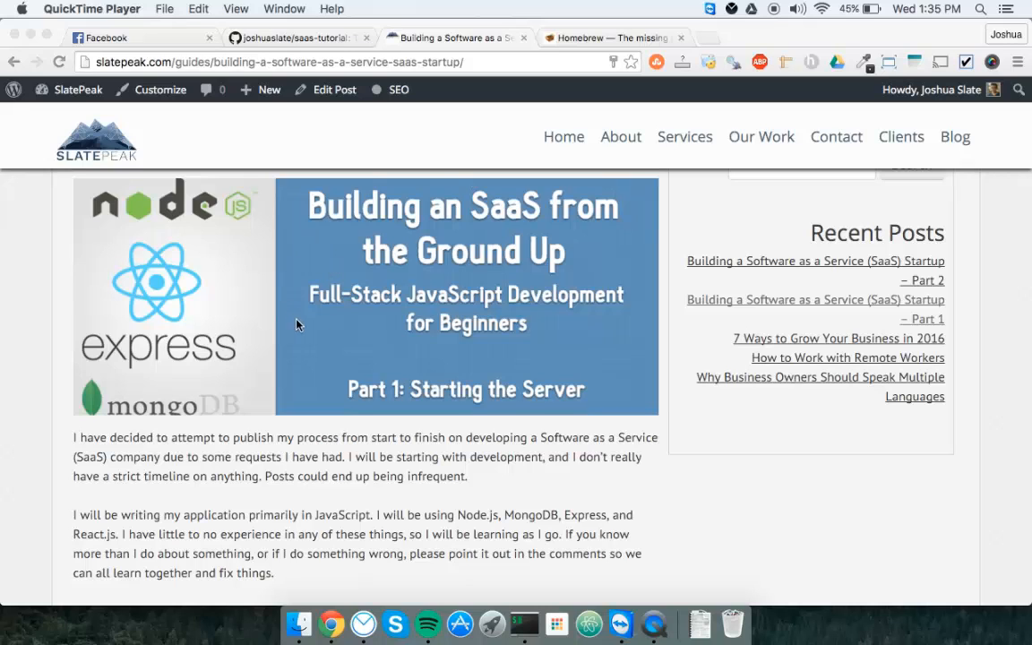
pyautogui.scroll(-3)
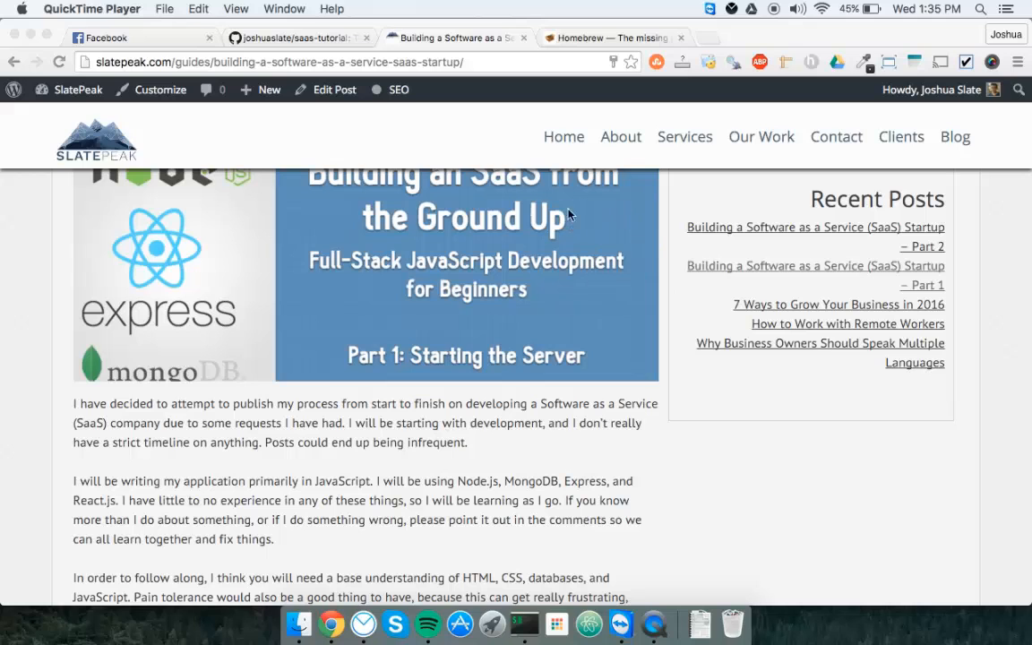
pyautogui.scroll(-3)
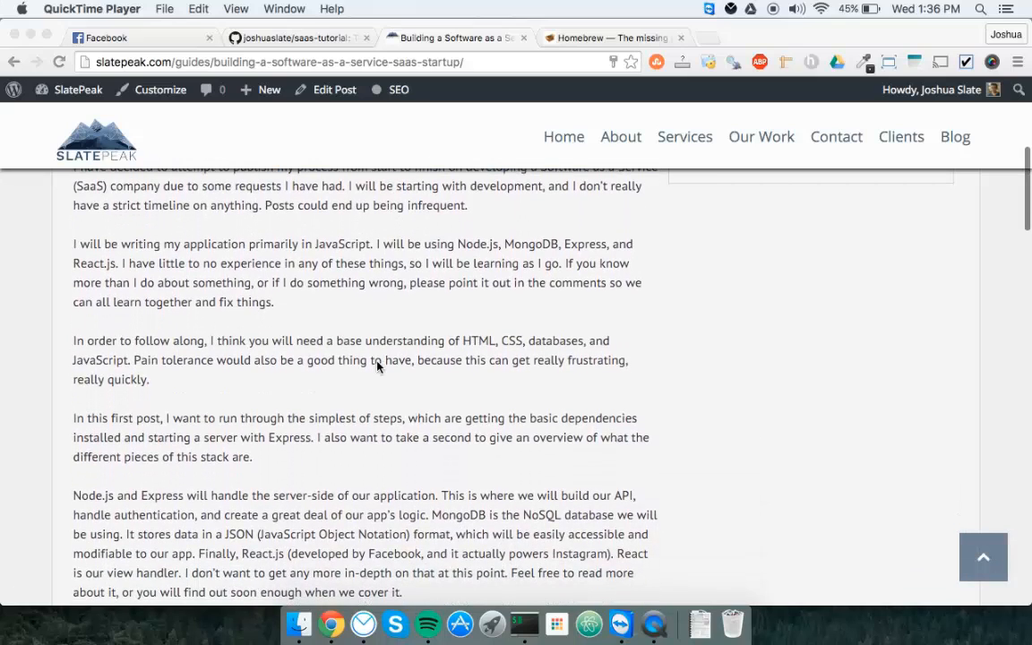
# Step: Scroll to the 'Let's get started' heading and the brew install node command
pyautogui.scroll(-3)
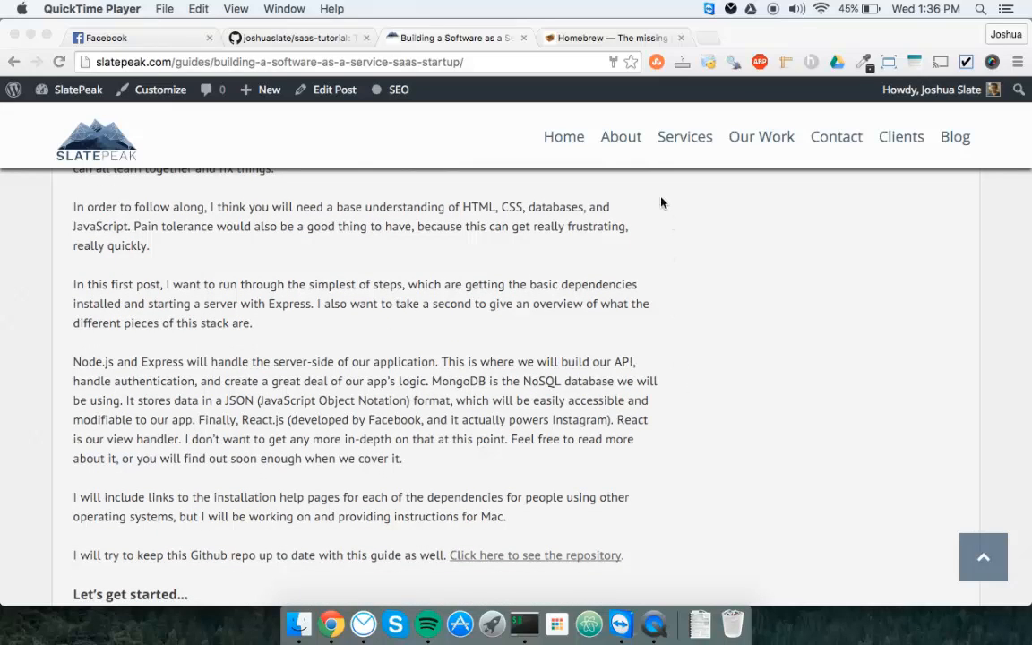
pyautogui.scroll(-3)
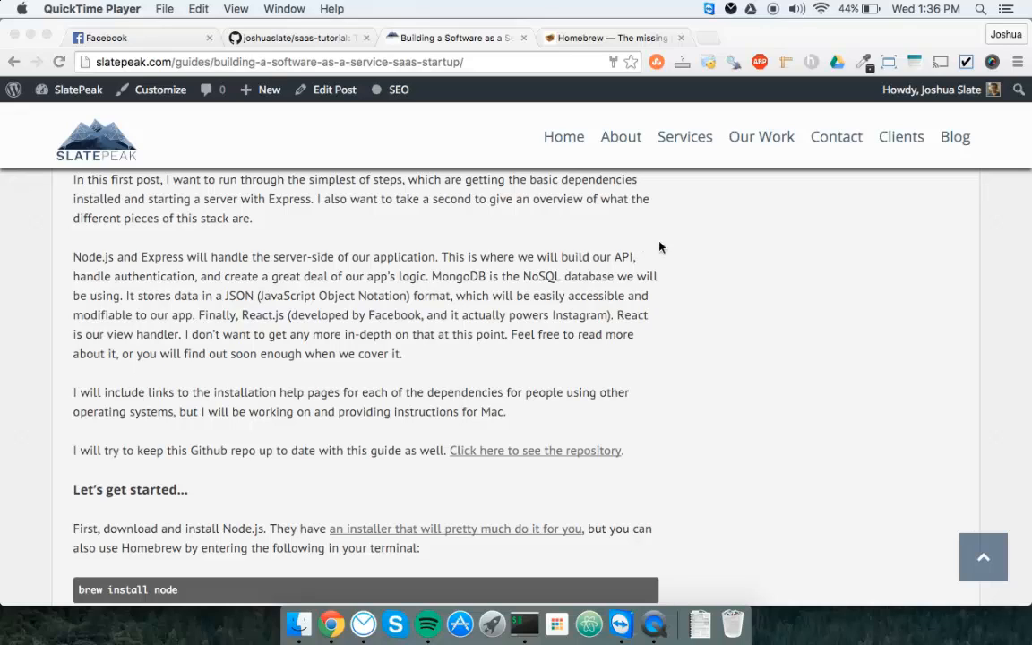
pyautogui.scroll(-3)
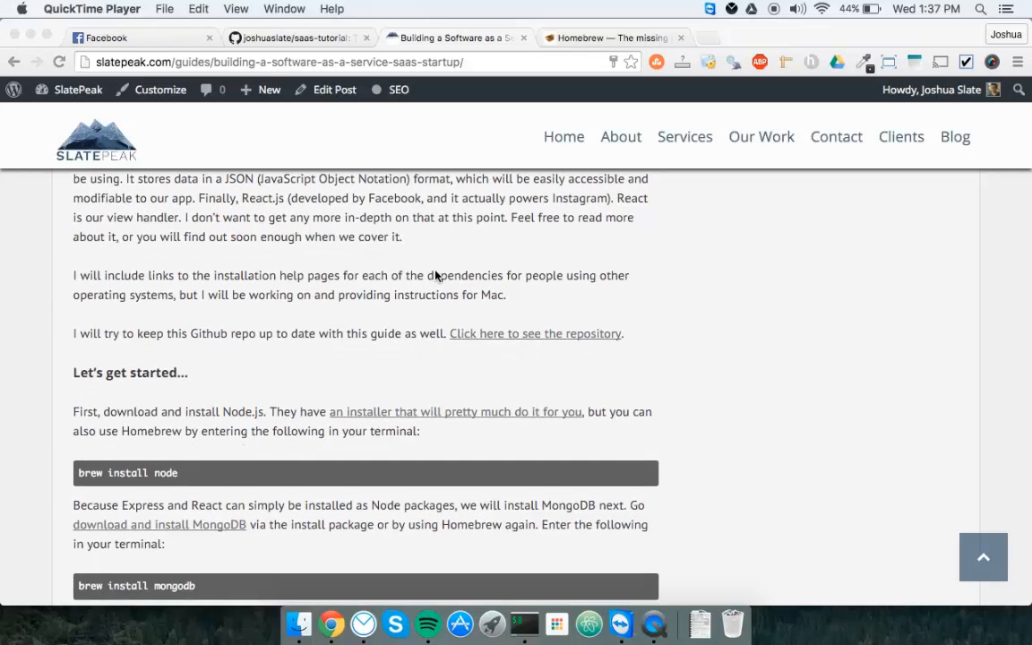
pyautogui.scroll(-3)
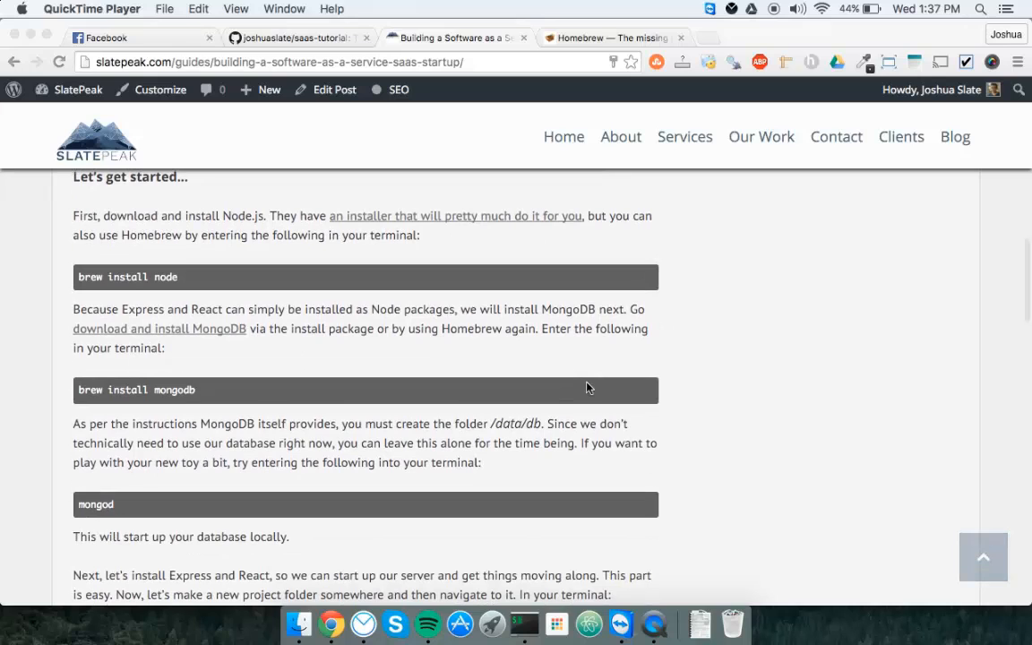
pyautogui.click(613, 38)
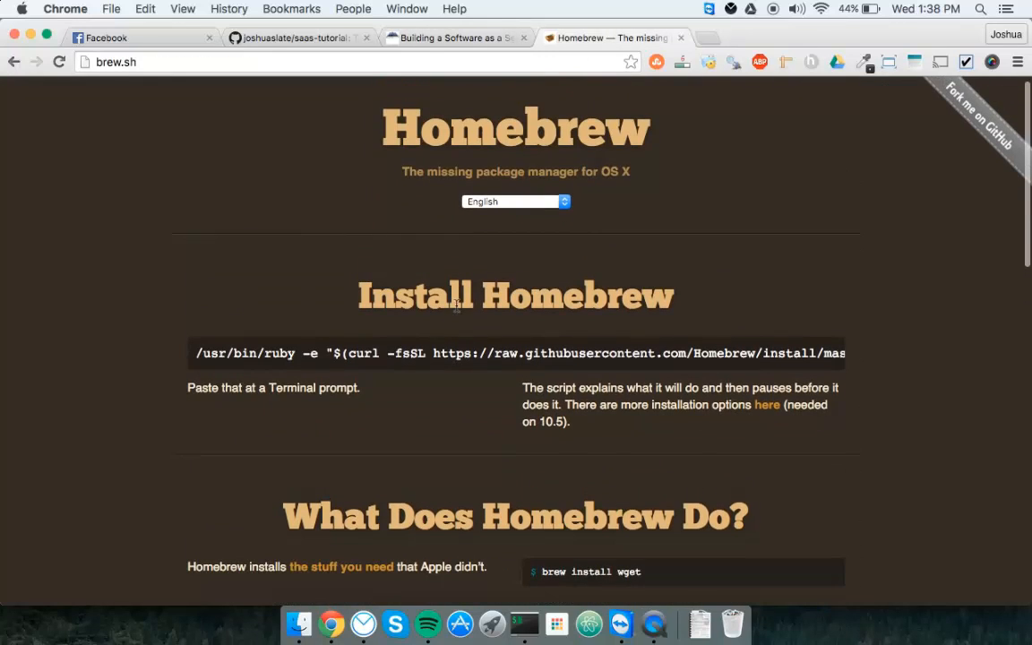
# Step: Switch from the brew.sh tab back to the 'Building a Software as a Service' guide
pyautogui.click(451, 38)
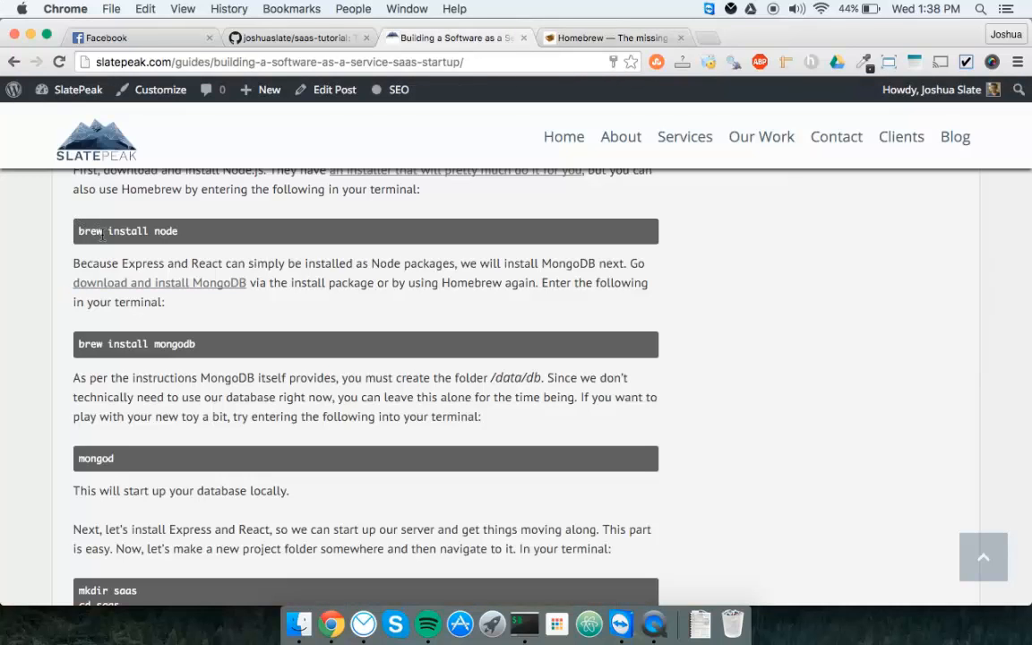
pyautogui.scroll(-3)
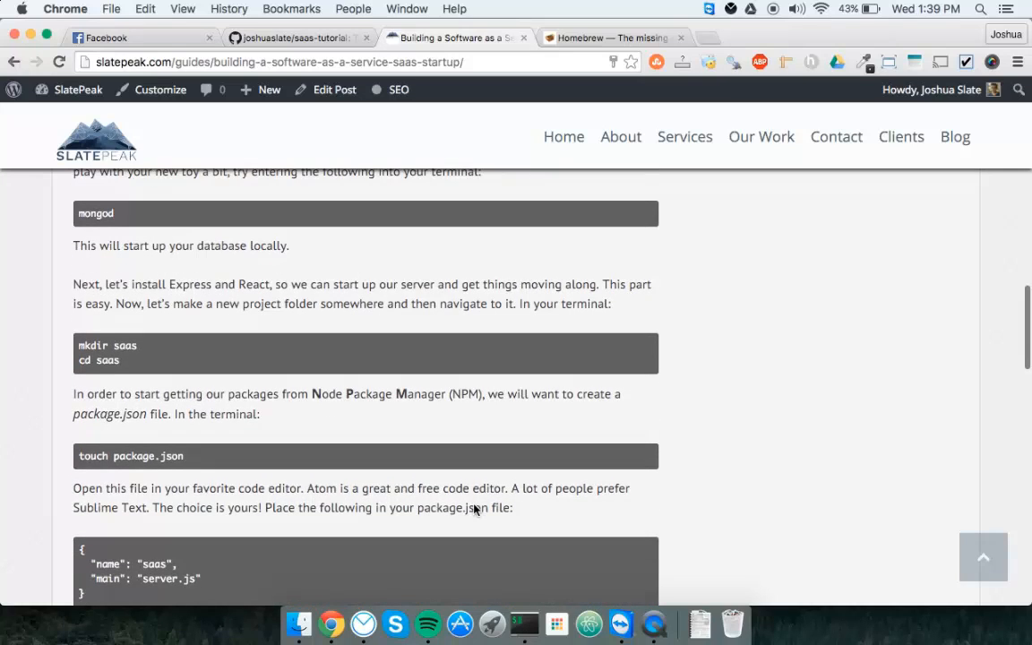
pyautogui.scroll(-3)
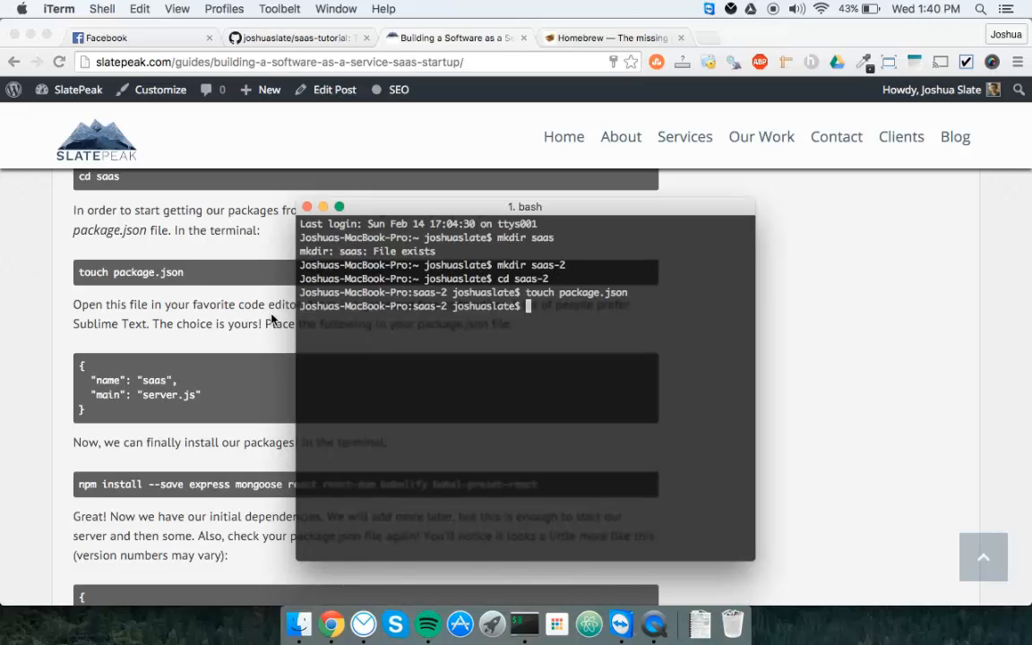
# Step: Open the saas-2 folder in Atom with 'atom .' from the bash window
pyautogui.write('atom .')
pyautogui.write('"name": "saas",')
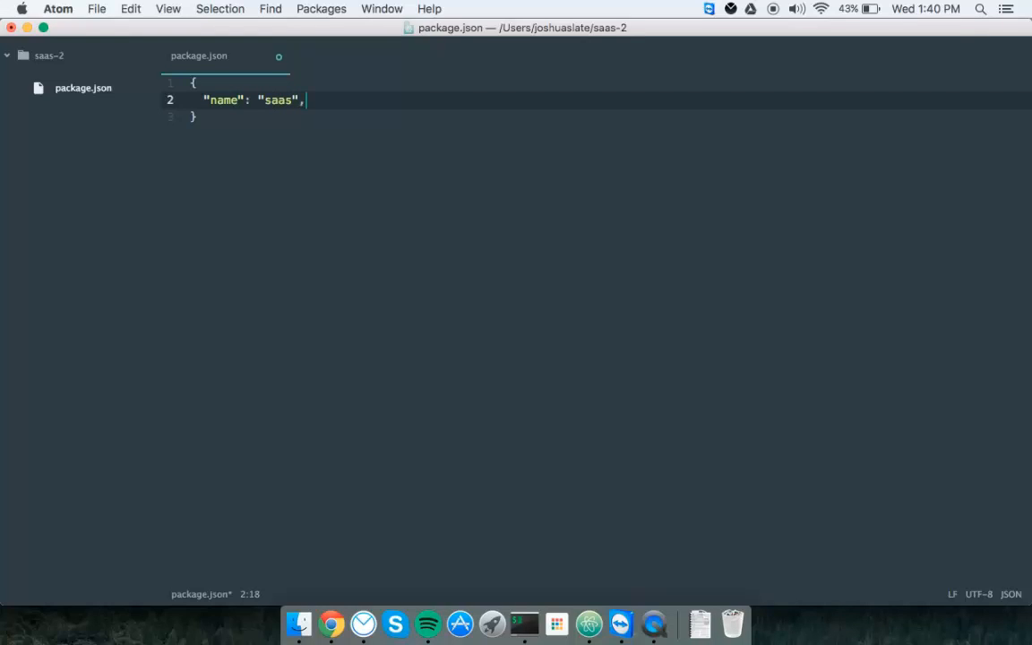
# Step: Add "main": "server.js" to package.json alongside "name": "saas"
pyautogui.write('"main": "server.js"')
pyautogui.write('// Include our package')
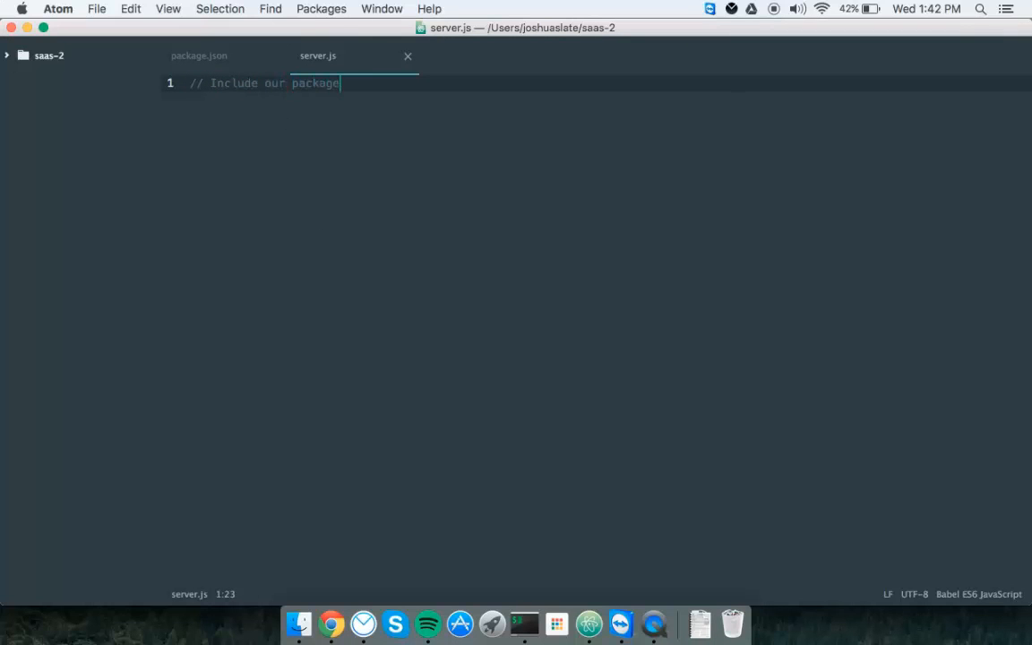
# Step: Finish the comment '// Include our packages in our main server file' and start a new line
pyautogui.write('s in our main serve')
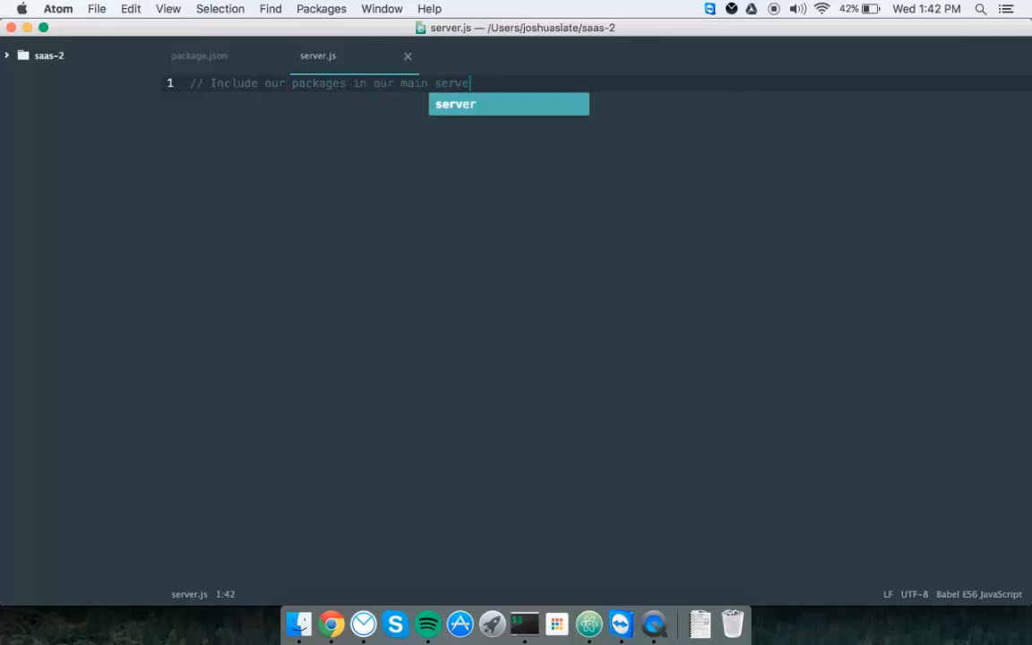
pyautogui.press('enter')
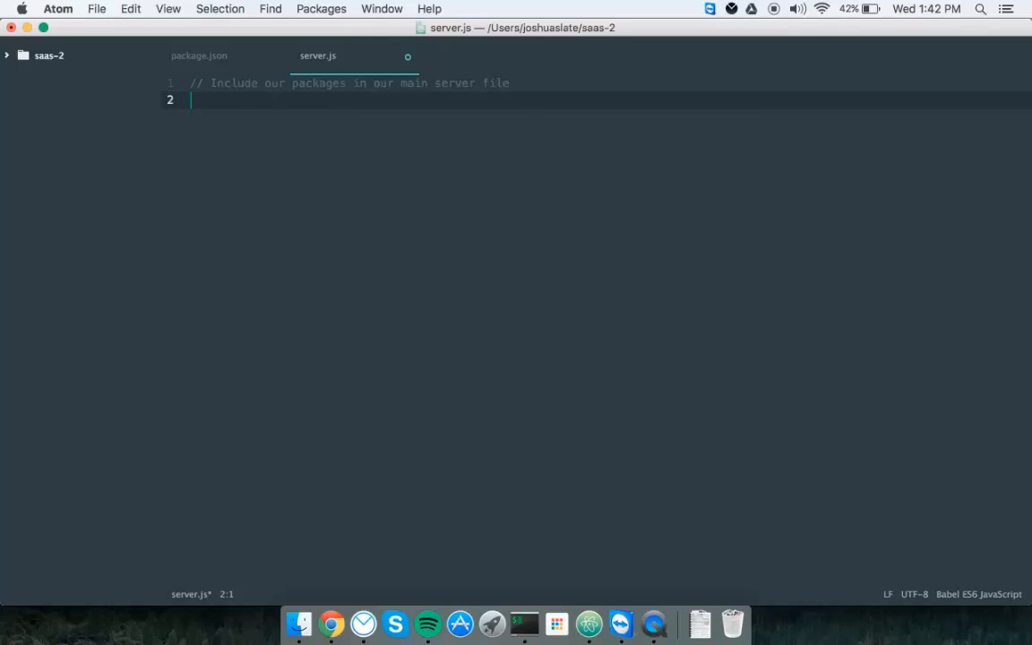
# Step: Require express in server.js and declare var port = 3000
pyautogui.write("var express = require('express');")
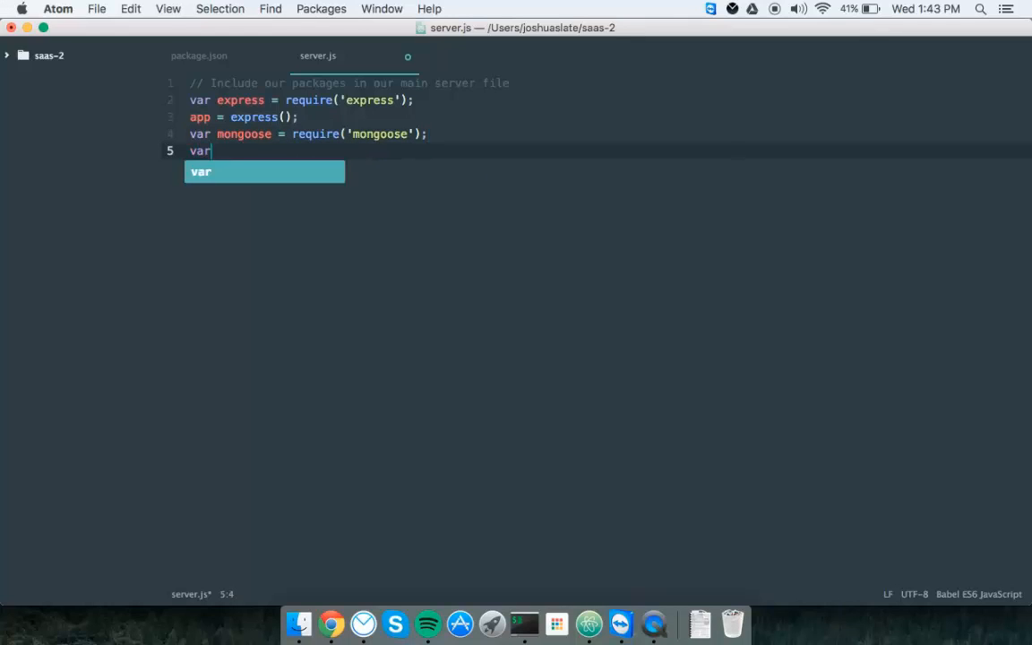
pyautogui.write('port = 3000;')
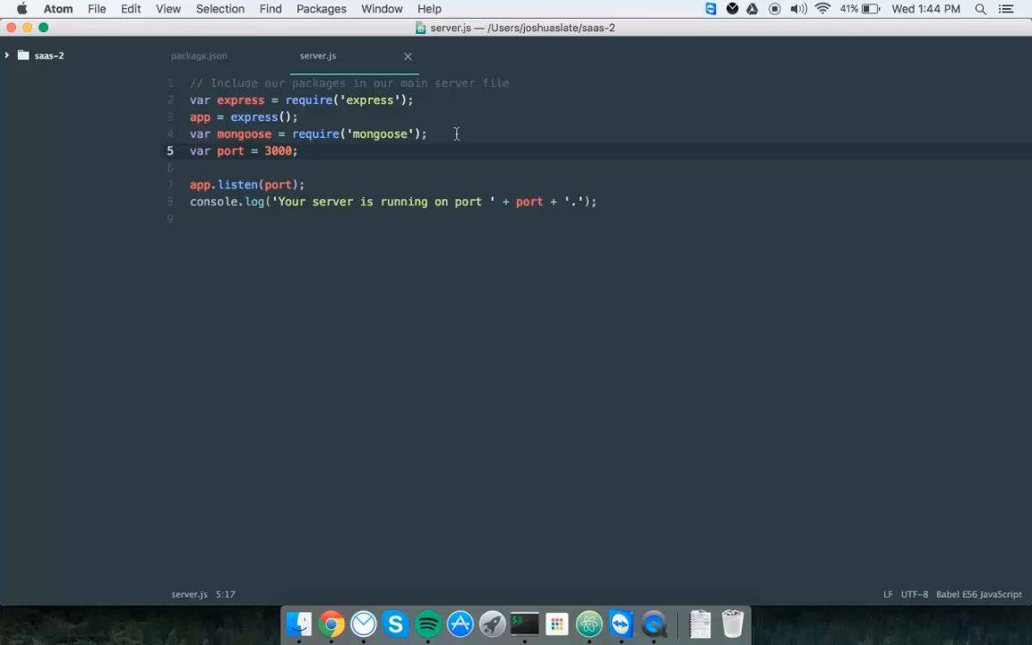
pyautogui.moveTo(433, 224)
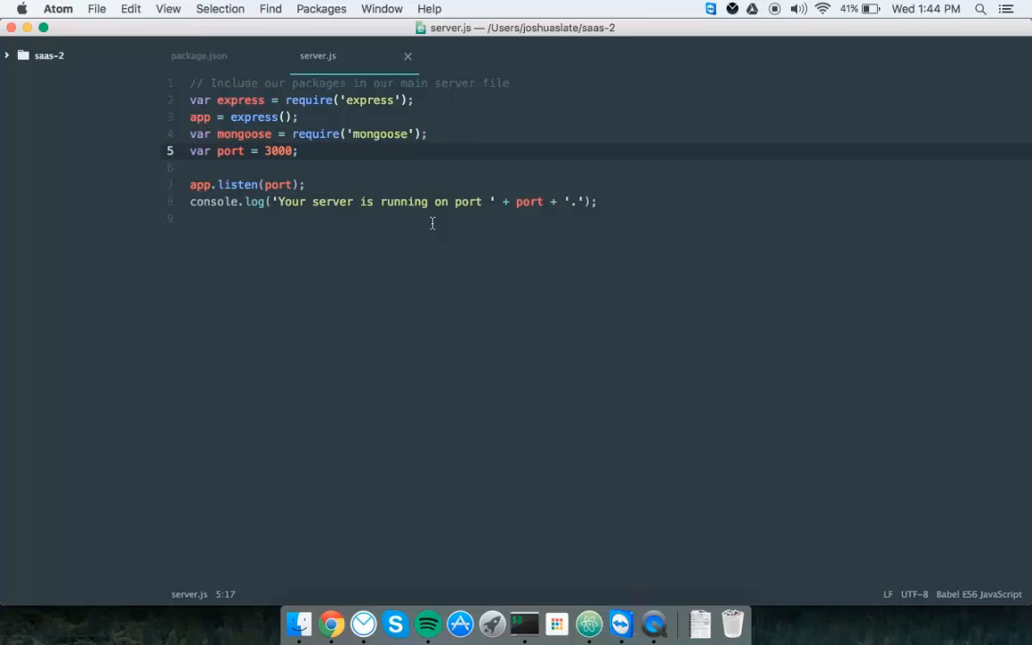